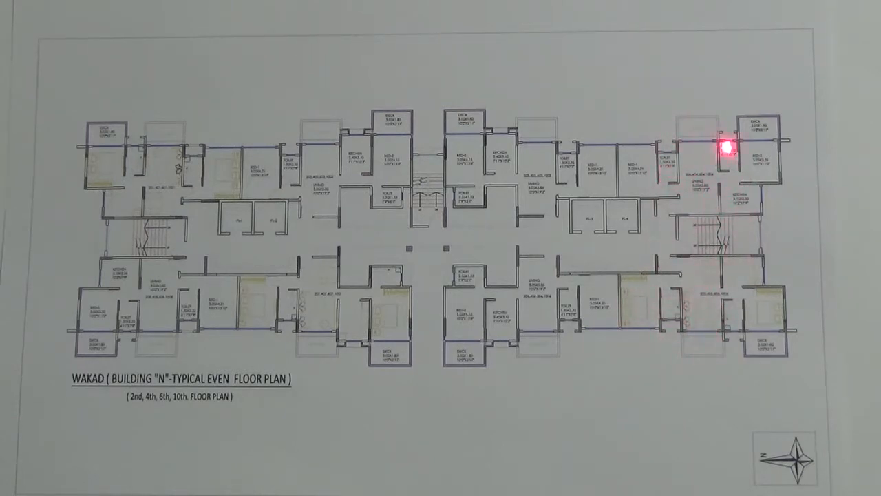
mouse_move(420, 149)
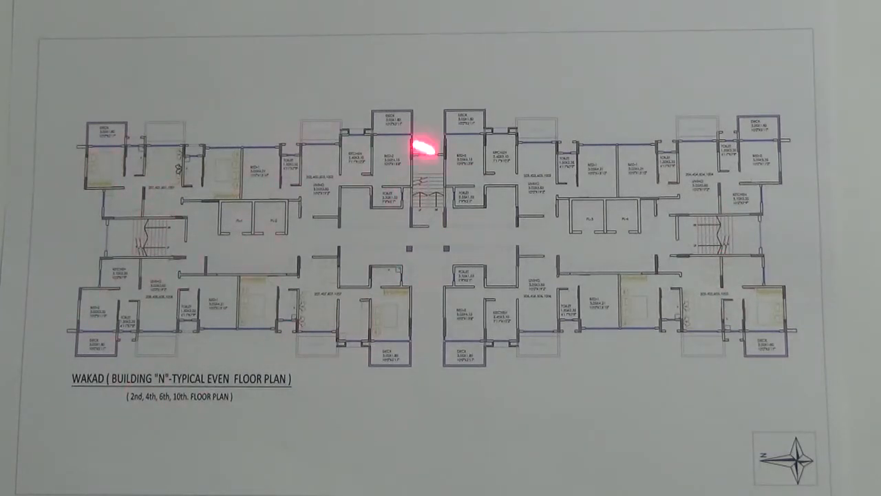